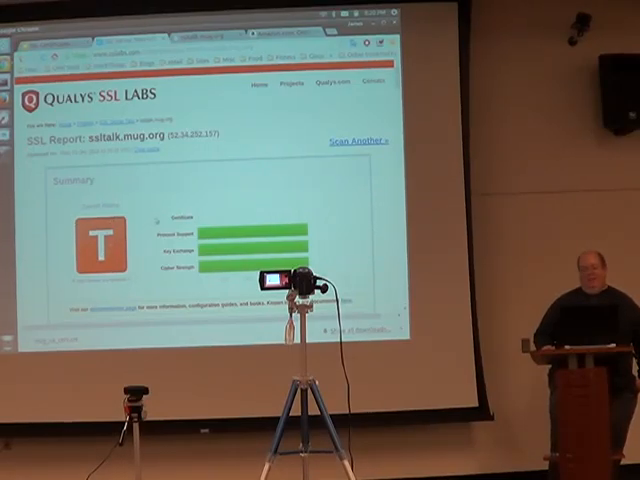
Scroll down through the cipher suite list of the SSL Labs report
scroll(down, 3)
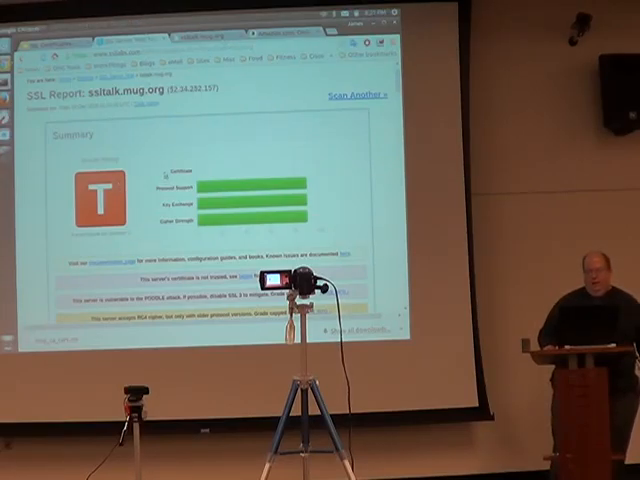
scroll(down, 3)
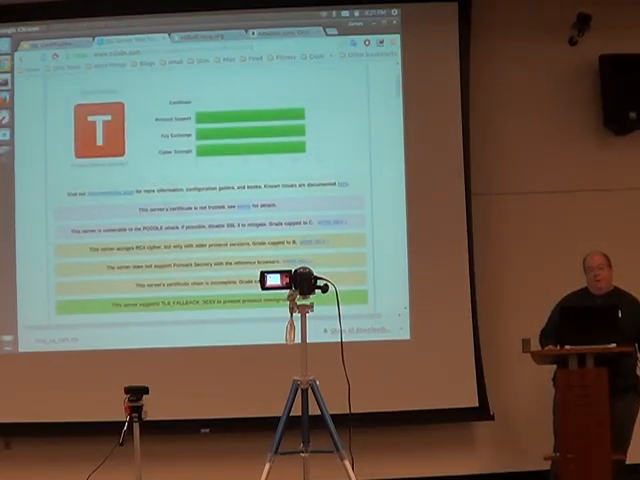
scroll(down, 3)
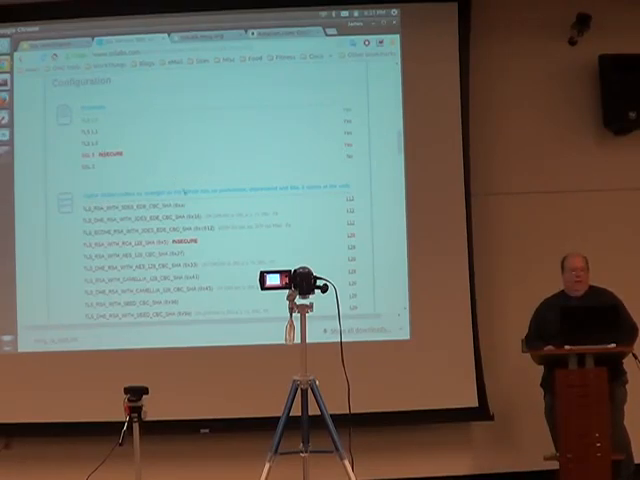
scroll(down, 3)
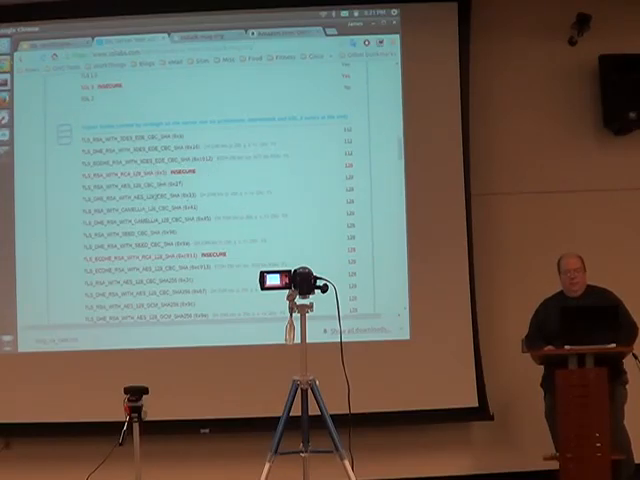
scroll(down, 3)
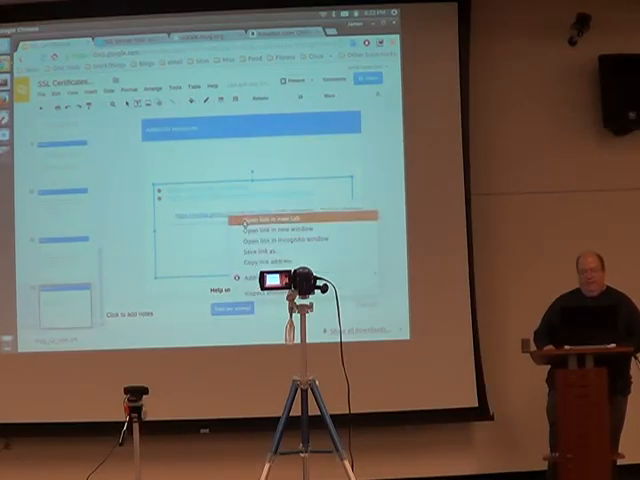
Follow the slide's link to the Mozilla SSL Configuration Generator and scroll its Apache output
click(264, 212)
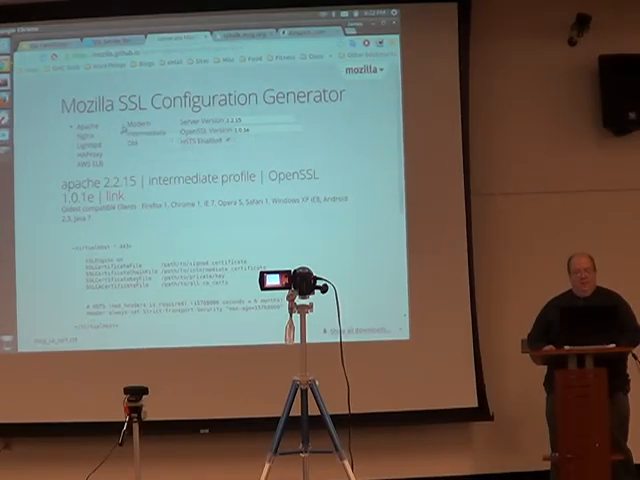
scroll(down, 3)
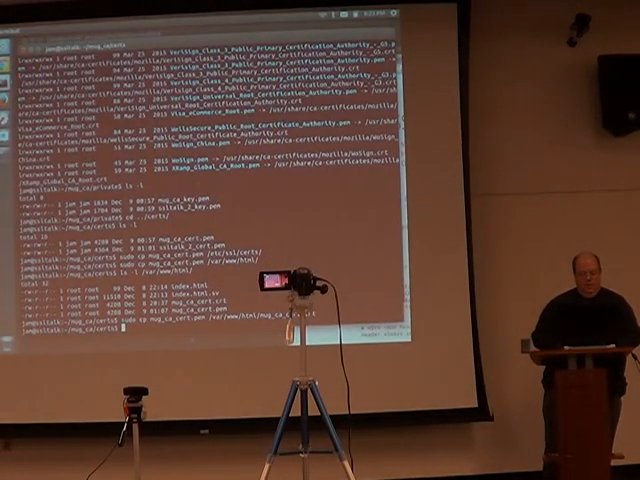
text(sudo apach)
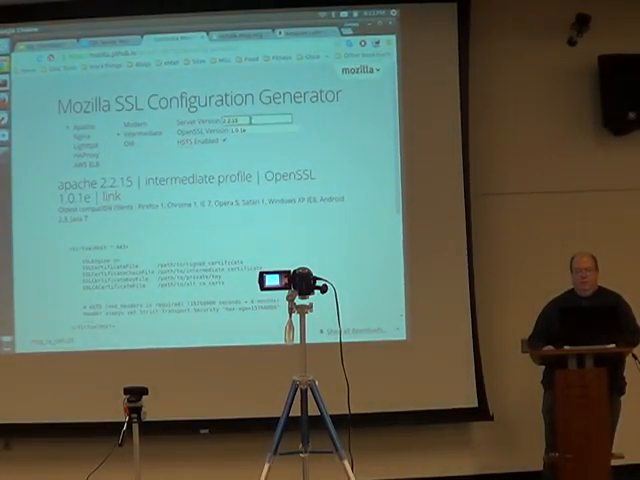
Adjust the Apache server version in the generator and review the resulting configuration
click(244, 122)
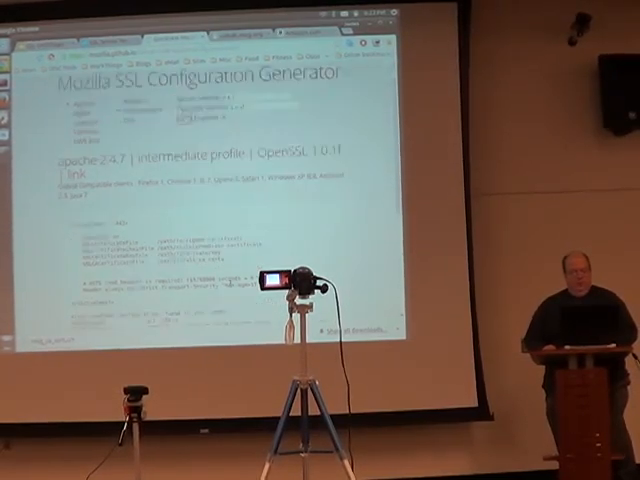
scroll(down, 3)
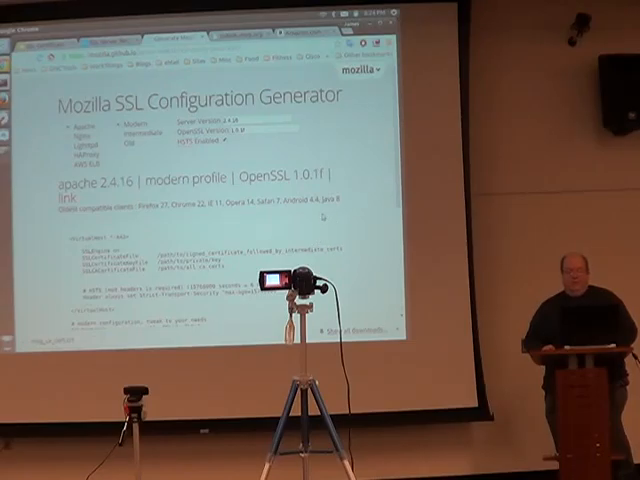
Scroll down the generated modern-profile Apache configuration
scroll(down, 3)
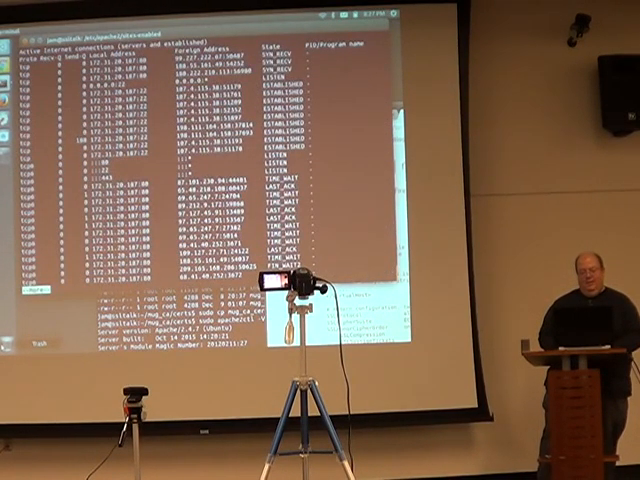
Scroll through the netstat listing of active connections and listening services
scroll(down, 3)
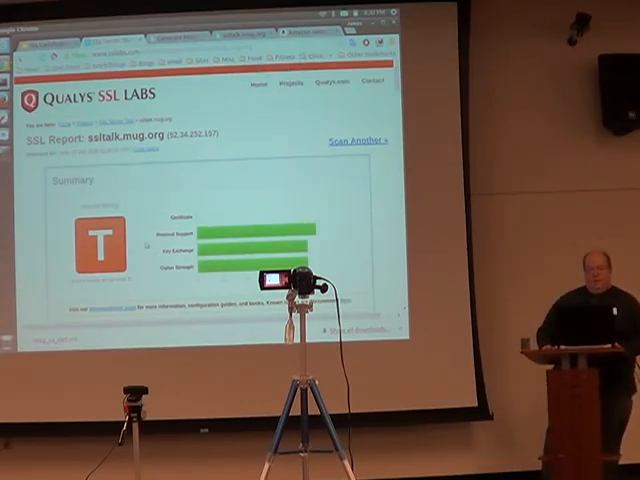
scroll(down, 3)
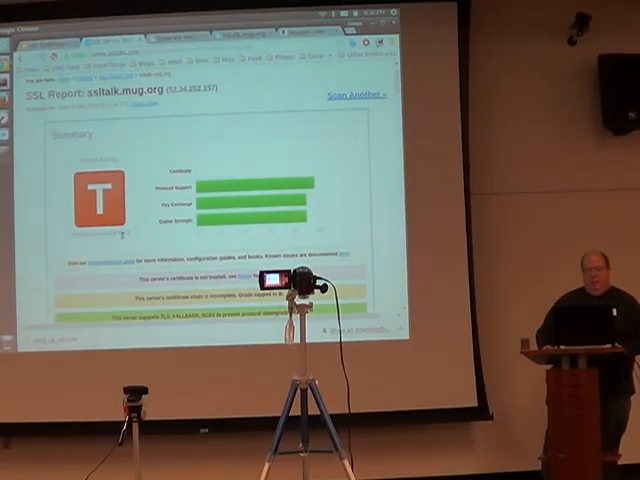
scroll(down, 3)
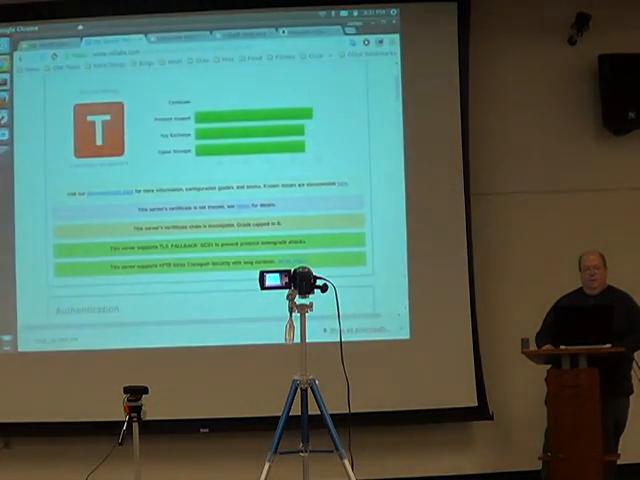
scroll(up, 3)
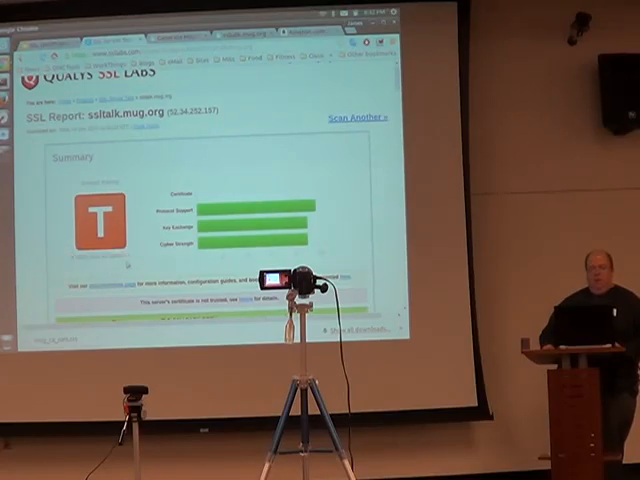
scroll(down, 3)
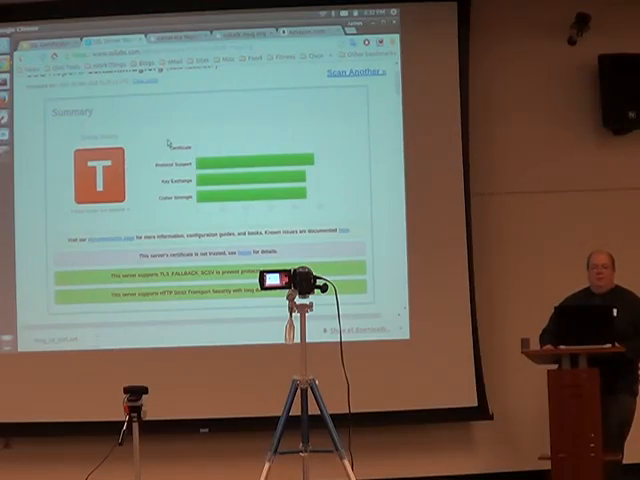
mouse_move(170, 140)
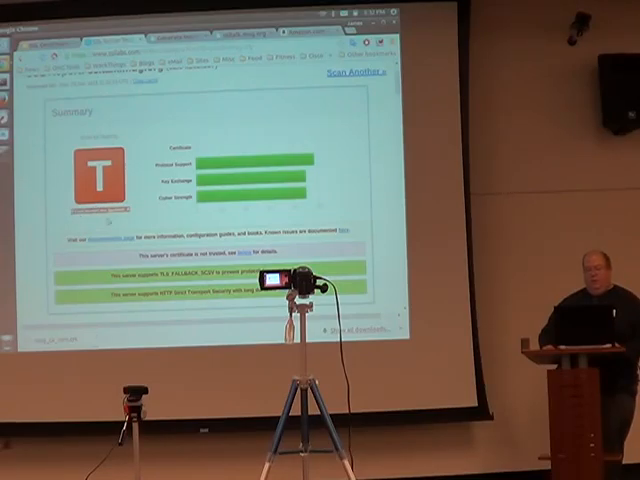
scroll(down, 3)
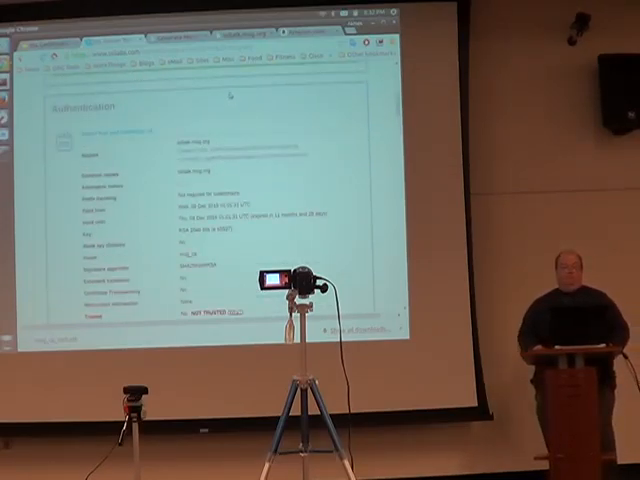
scroll(up, 3)
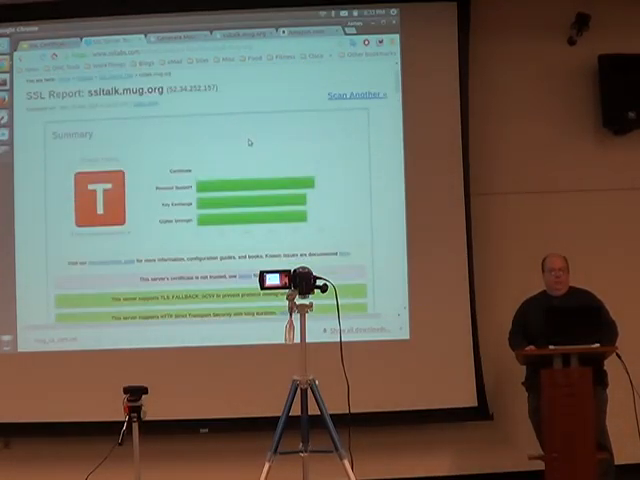
scroll(up, 3)
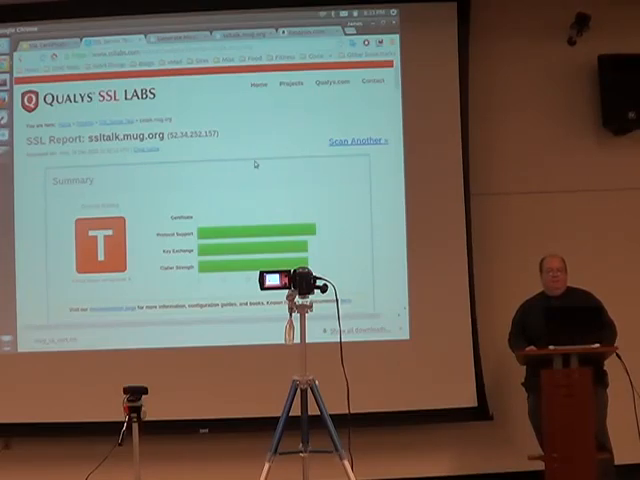
Scroll down the SSL Labs report before leaving it for Gmail
scroll(down, 3)
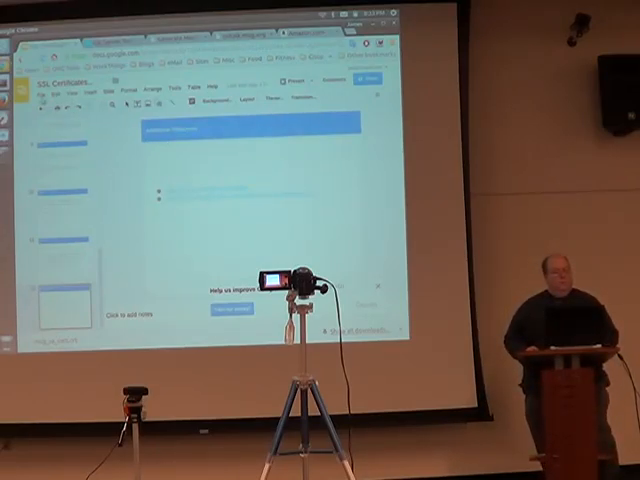
Expand Gmail's left sidebar to show all mail folders and labels
click(46, 96)
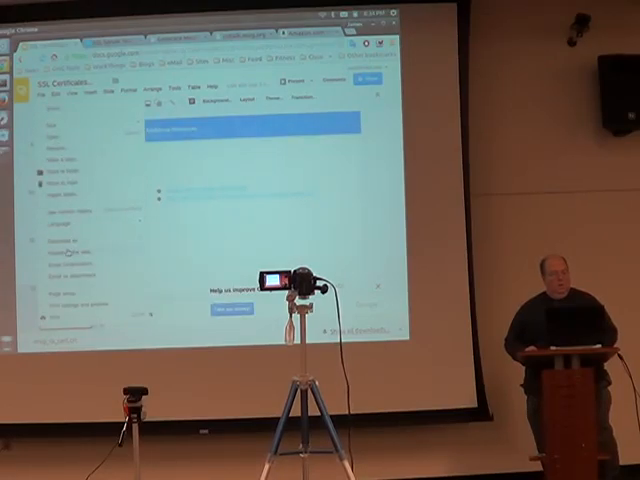
Start a new Gmail message and bring up the attachment file chooser
click(60, 244)
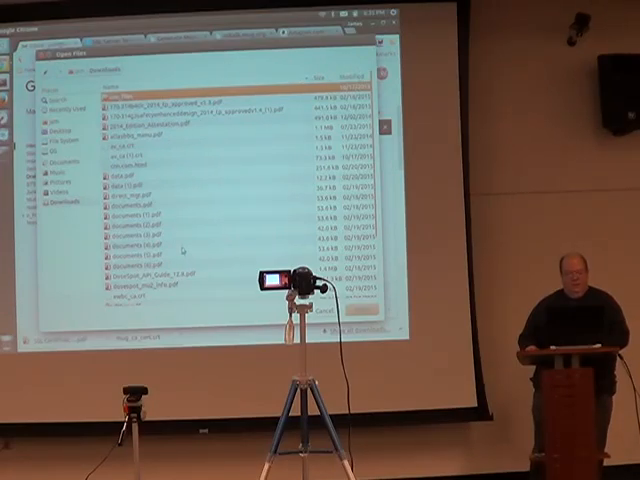
Locate and select the slides PDF in the file chooser to attach it
scroll(down, 3)
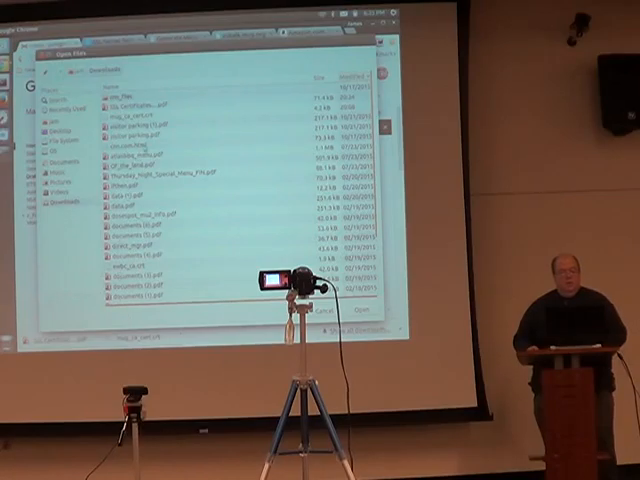
click(200, 104)
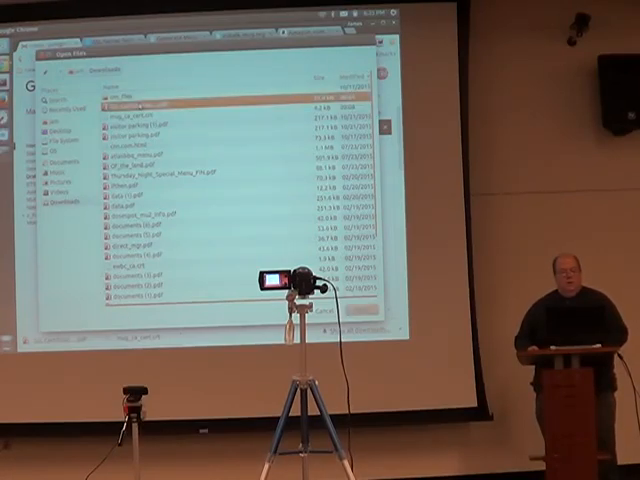